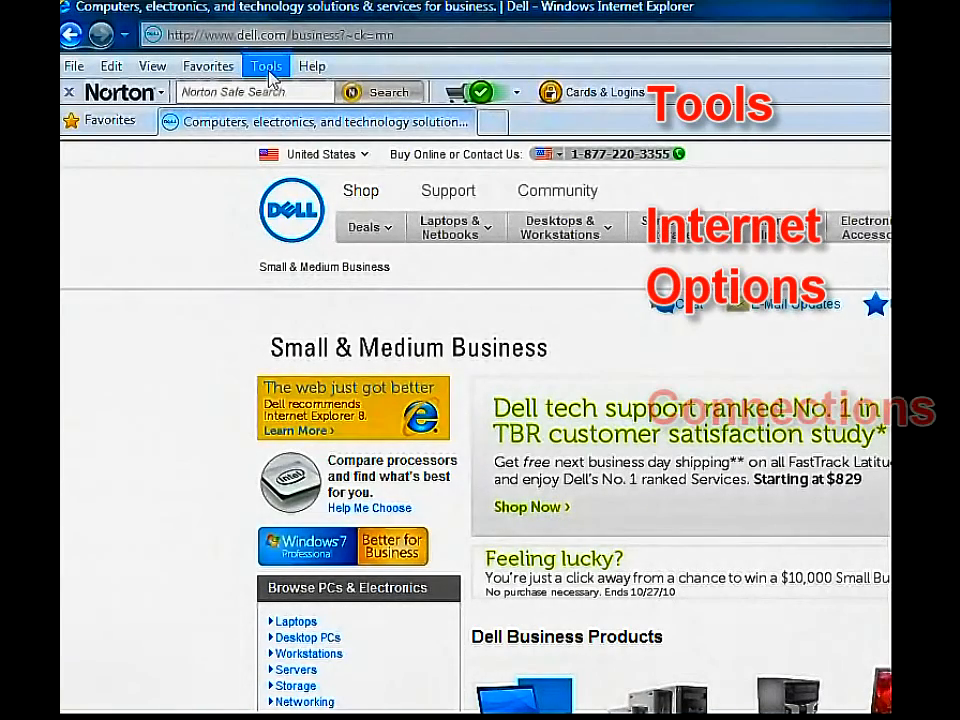
- Reach the LAN settings from Internet Options on the Connections tab
click(266, 64)
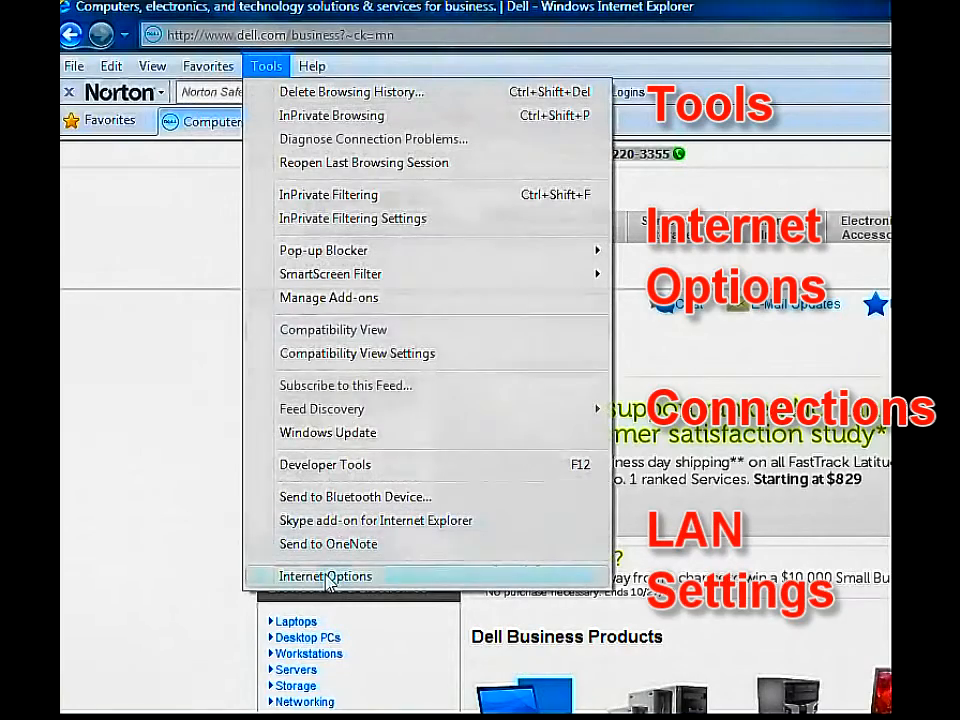
click(324, 576)
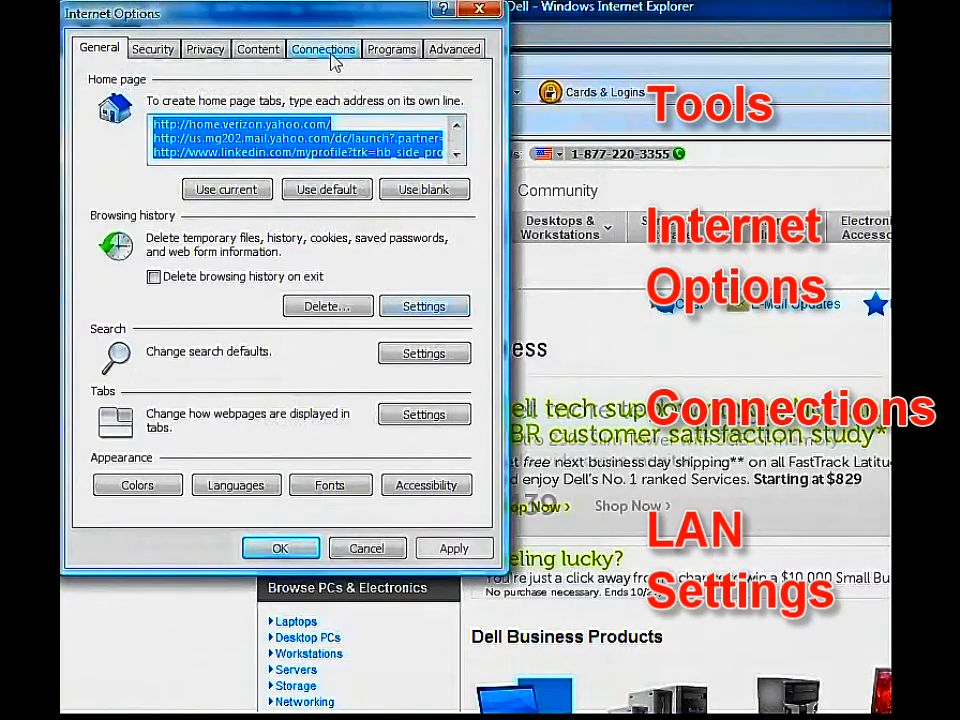
click(324, 48)
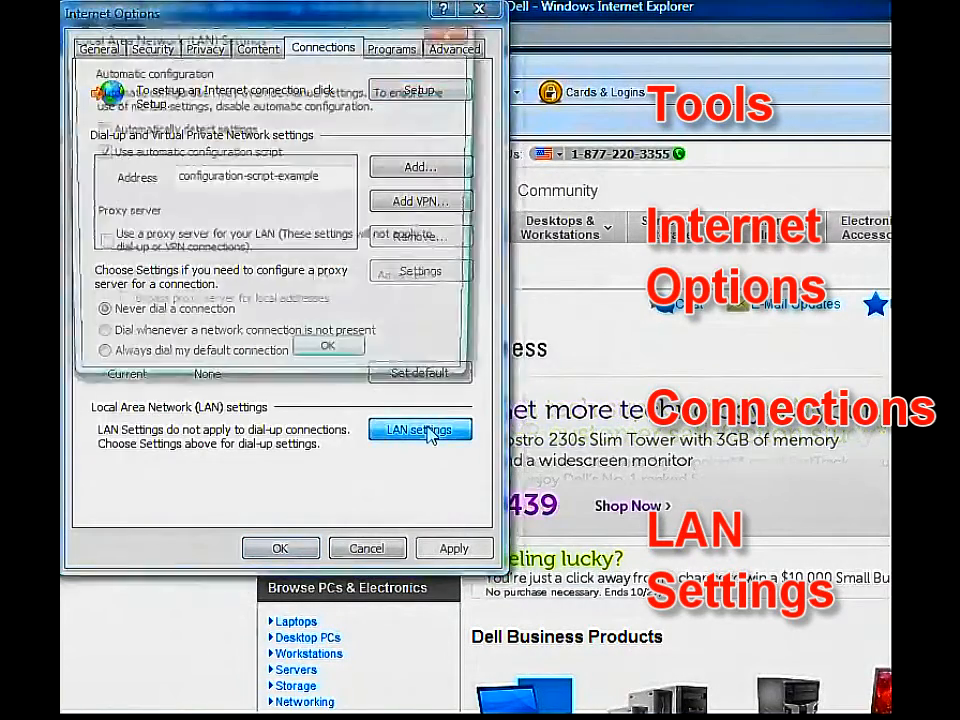
click(420, 428)
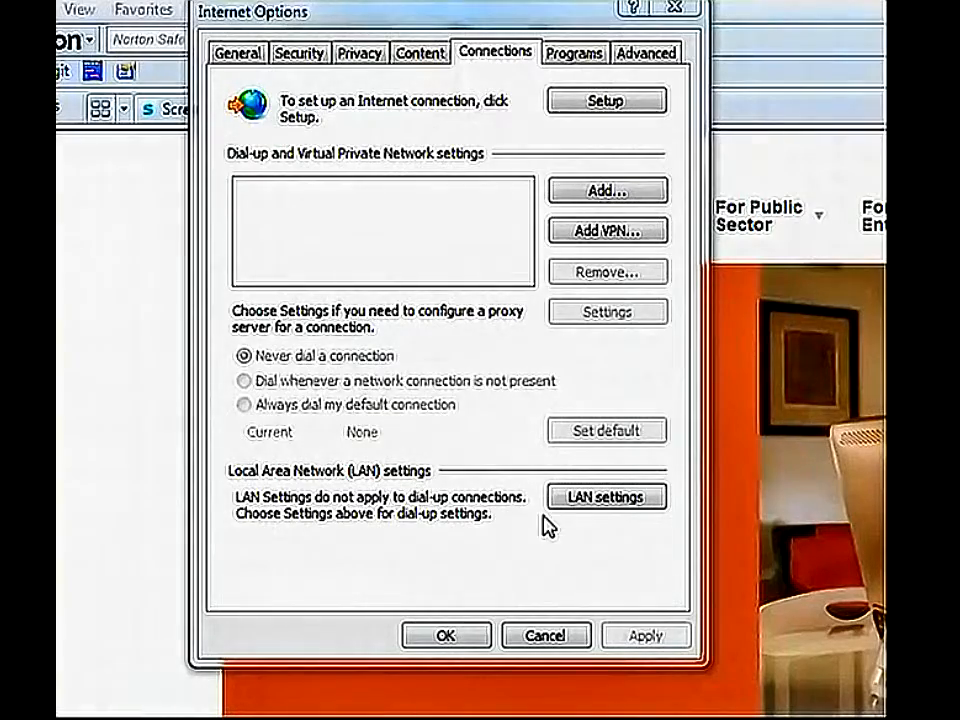
click(606, 496)
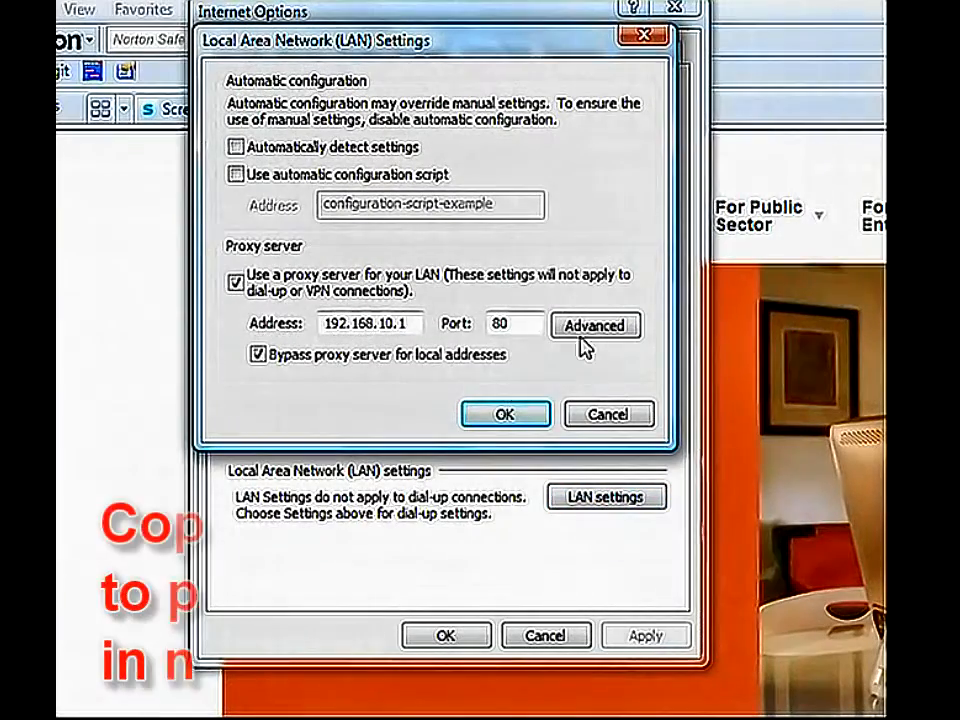
click(596, 324)
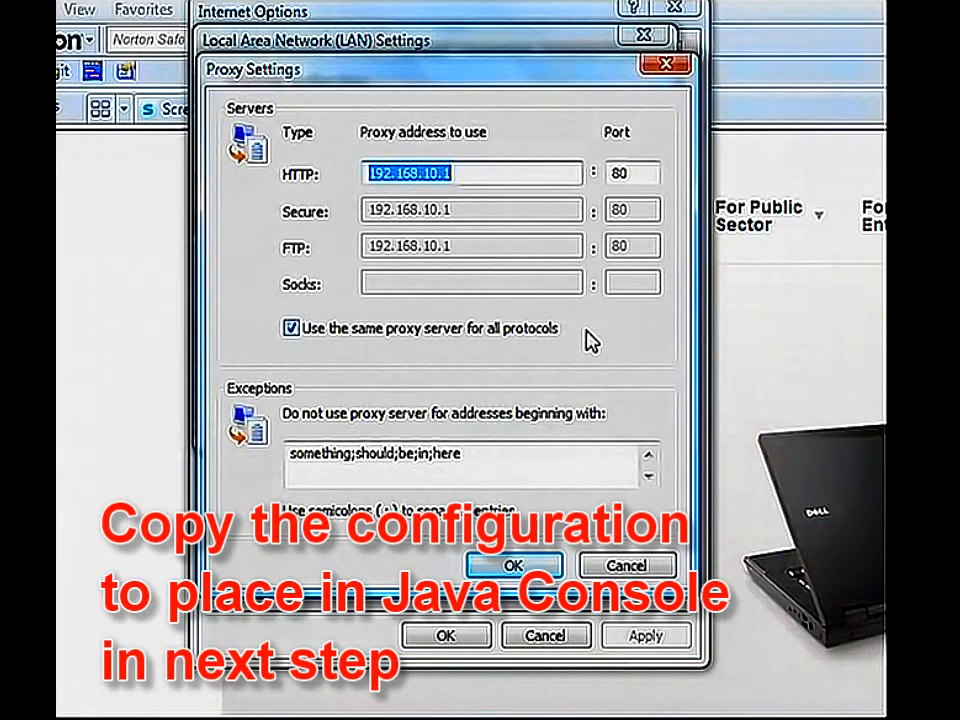
click(512, 564)
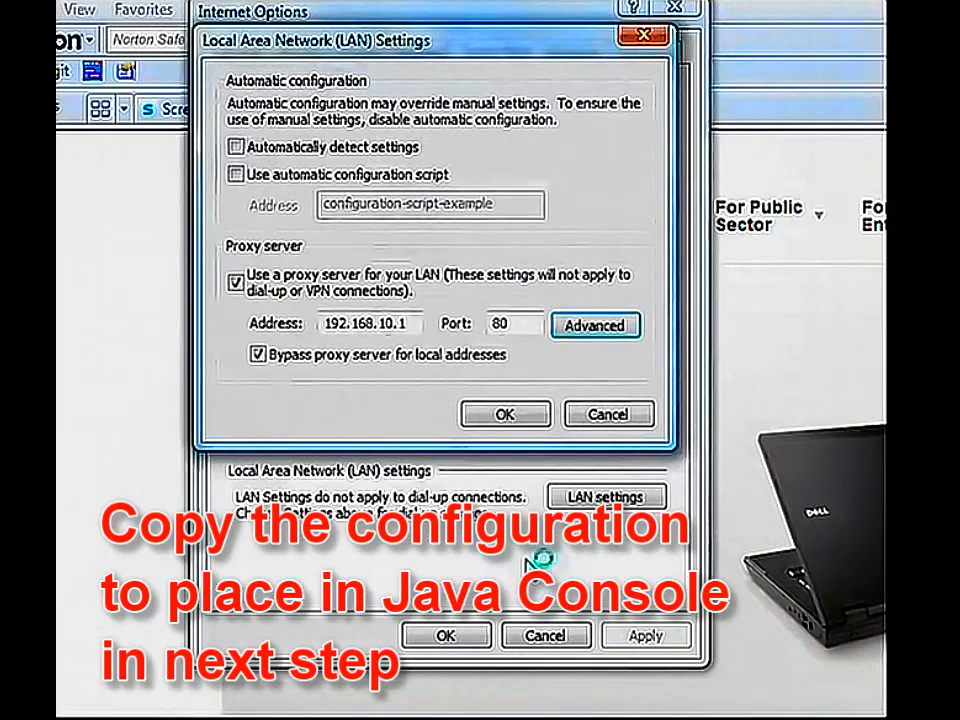
mouse_move(510, 444)
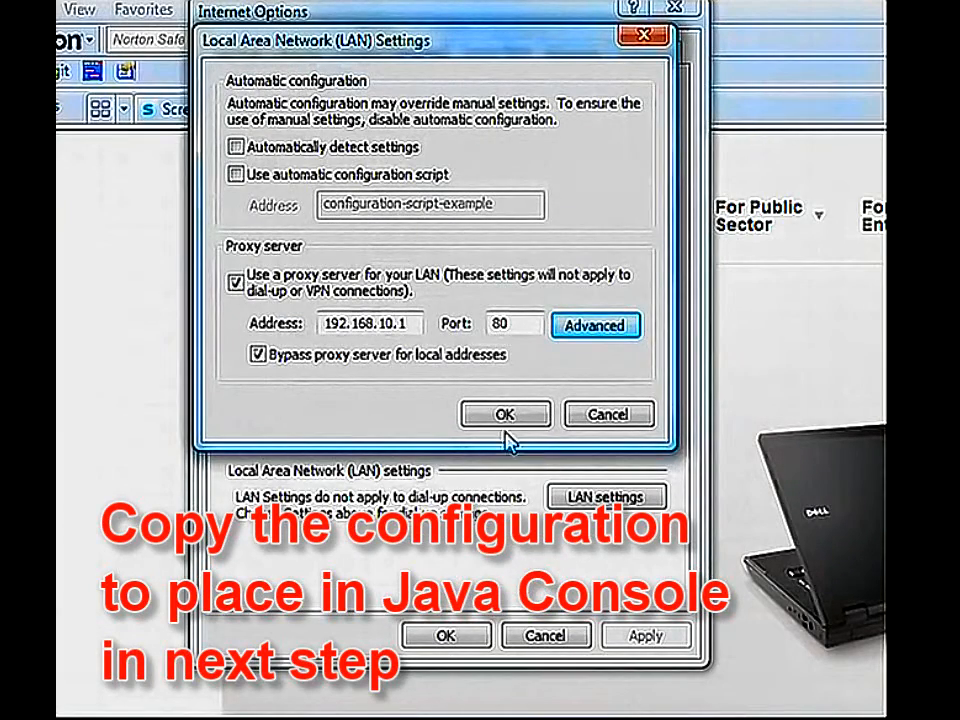
click(504, 414)
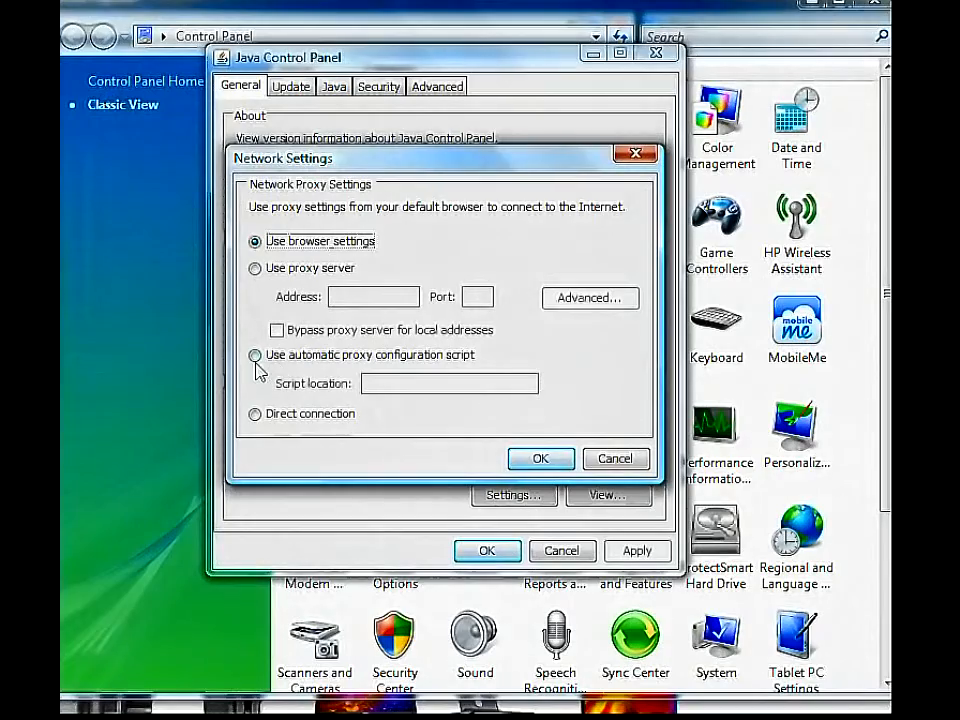
- Choose 'Use automatic proxy configuration script' and start entering the script location 'co'
click(256, 356)
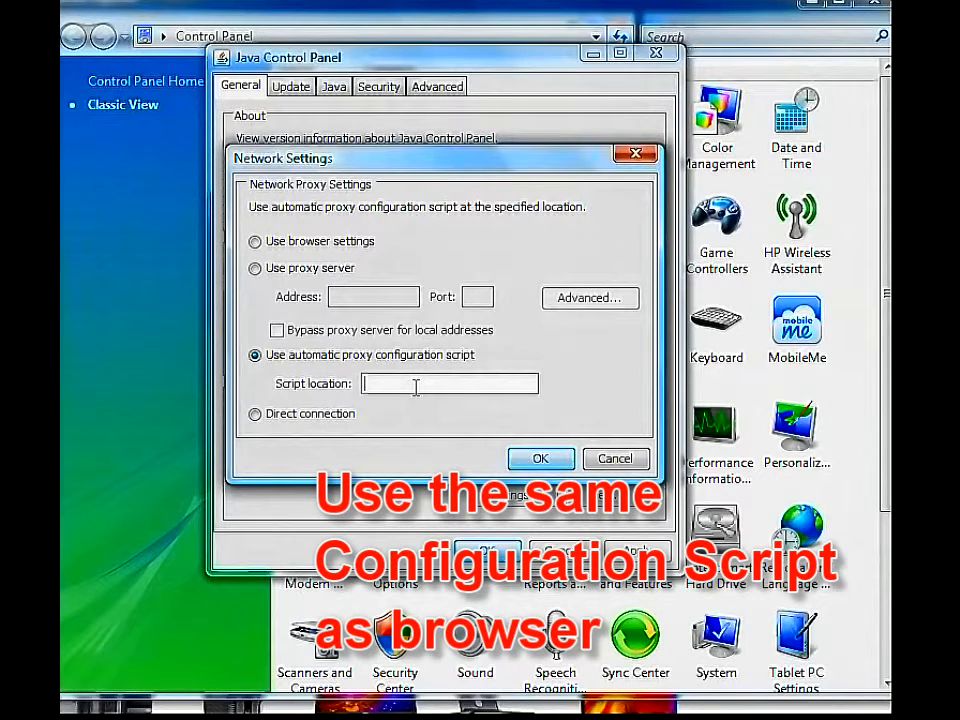
text(co)
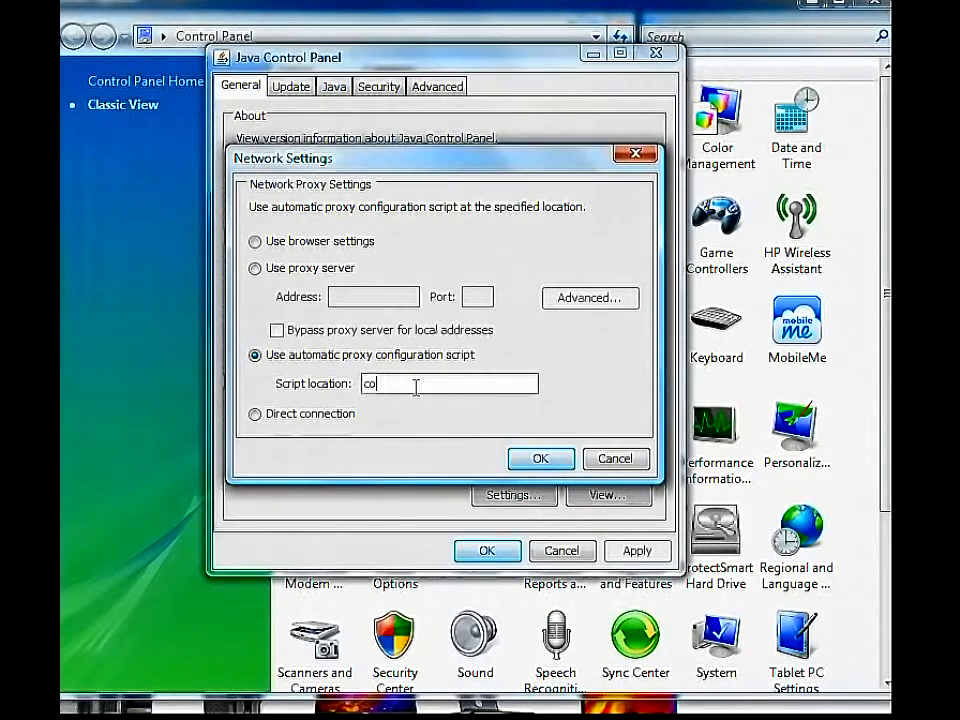